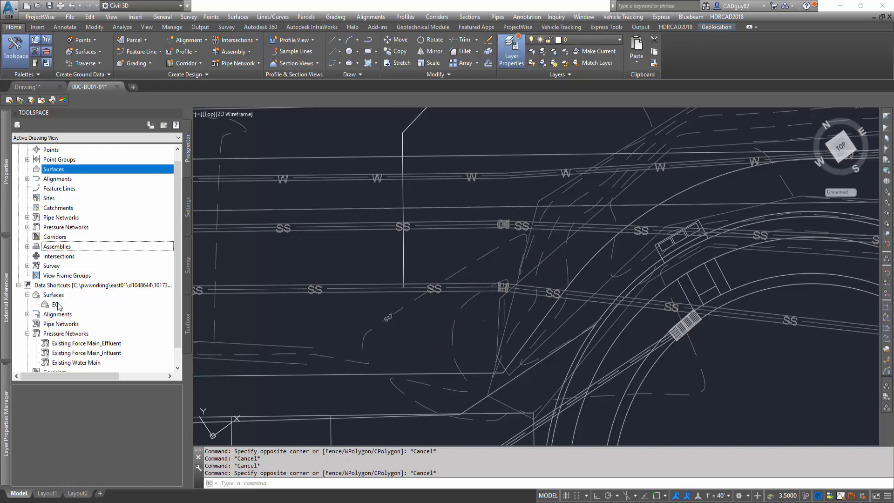
# - Create a surface reference to the EG data shortcut and select it in the drawing
pyautogui.click(56, 304)
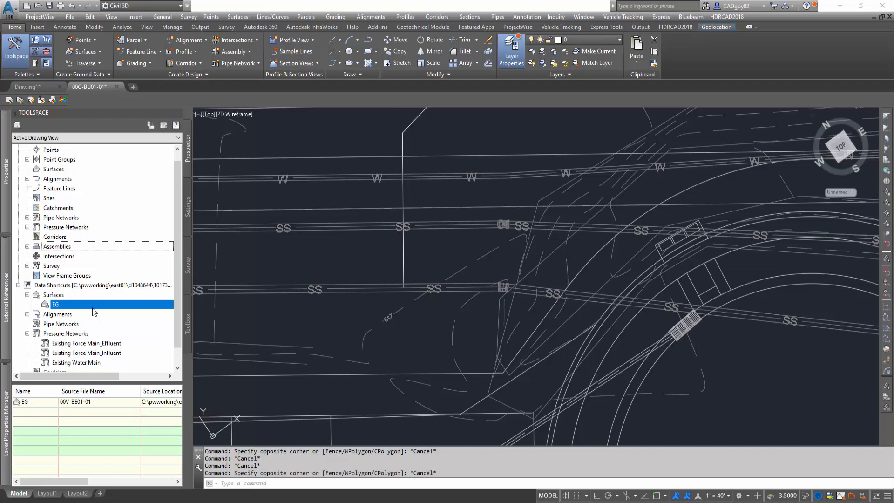
pyautogui.rightClick(55, 304)
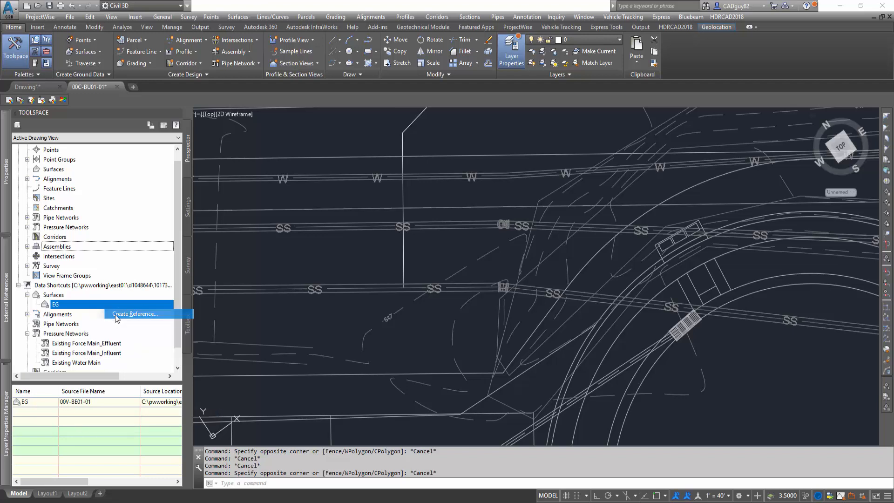
pyautogui.click(134, 314)
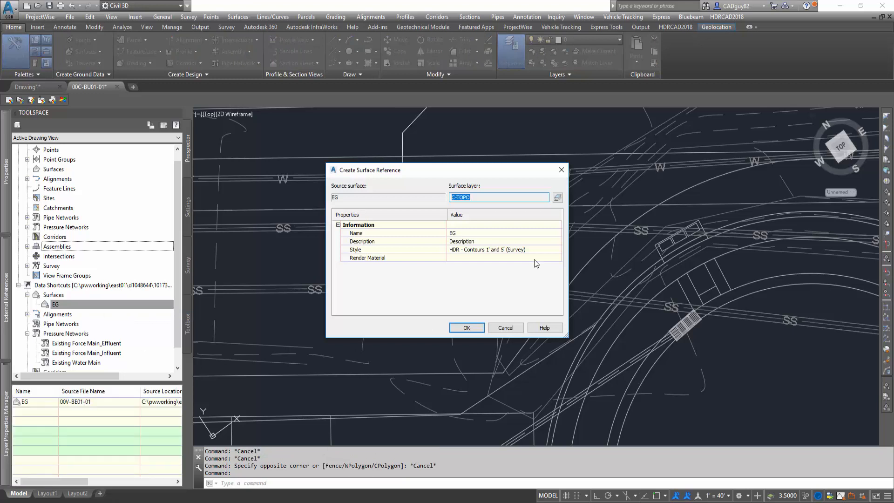
pyautogui.moveTo(494, 267)
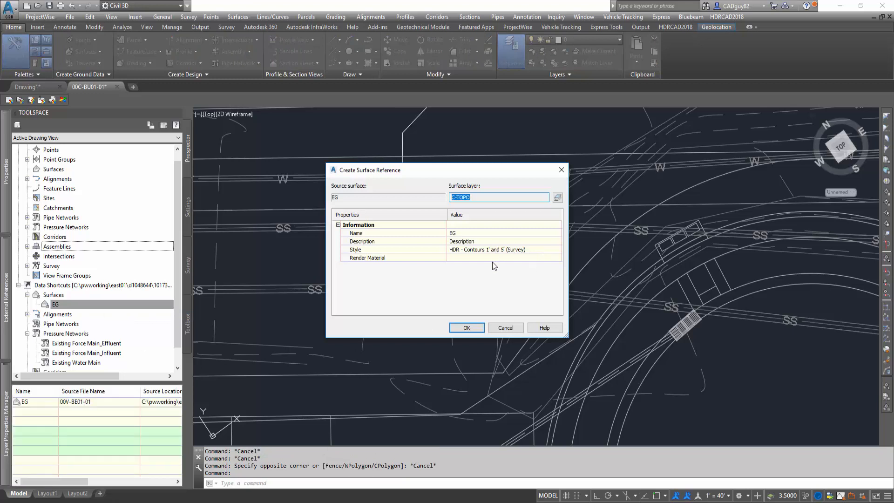
pyautogui.click(466, 328)
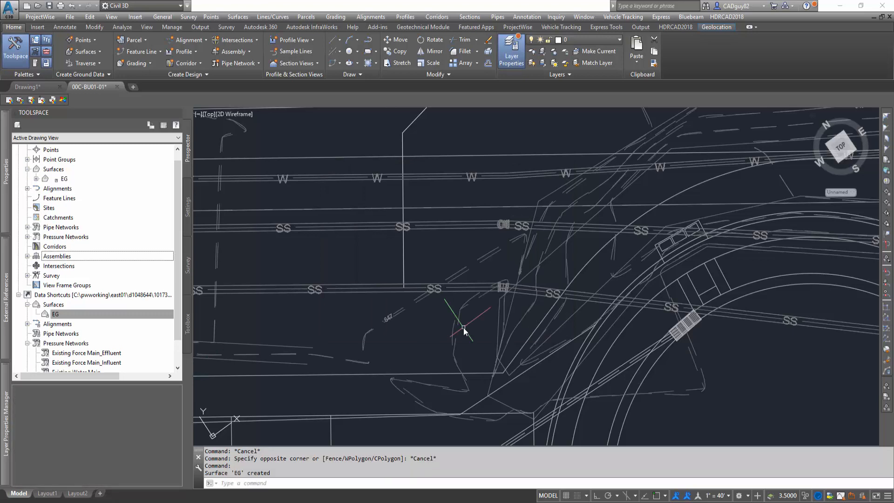
pyautogui.click(55, 314)
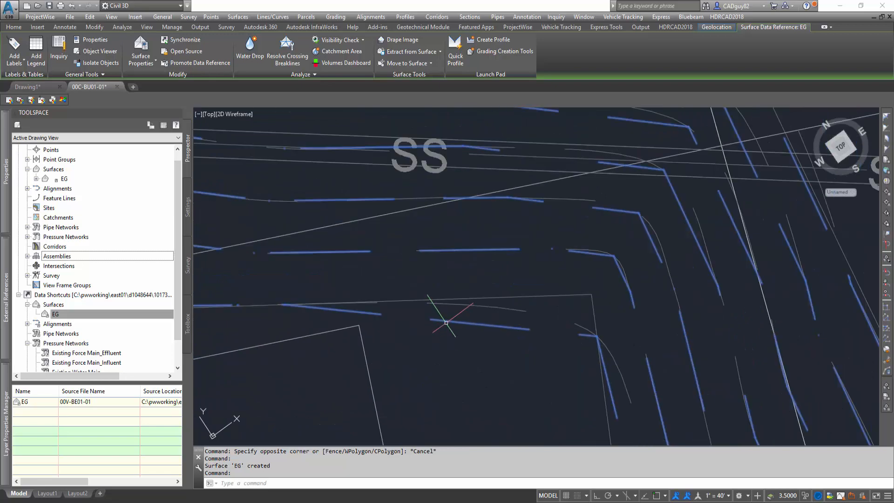
pyautogui.moveTo(514, 322)
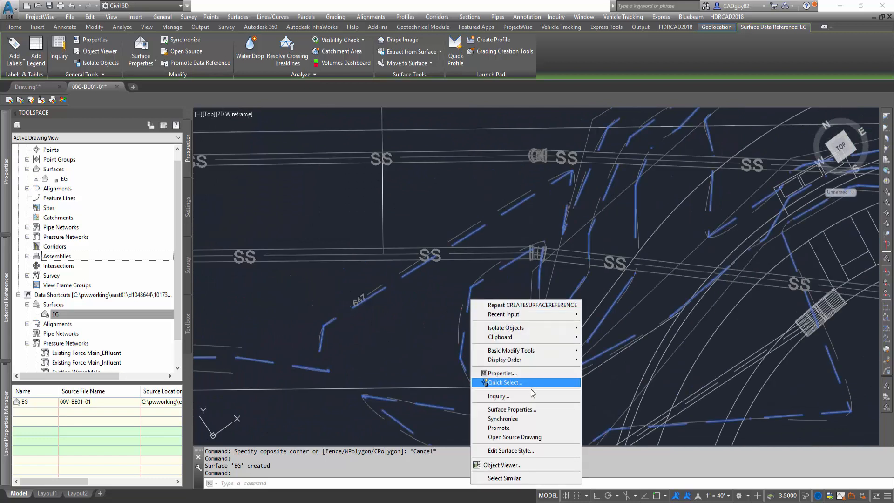
pyautogui.moveTo(510, 451)
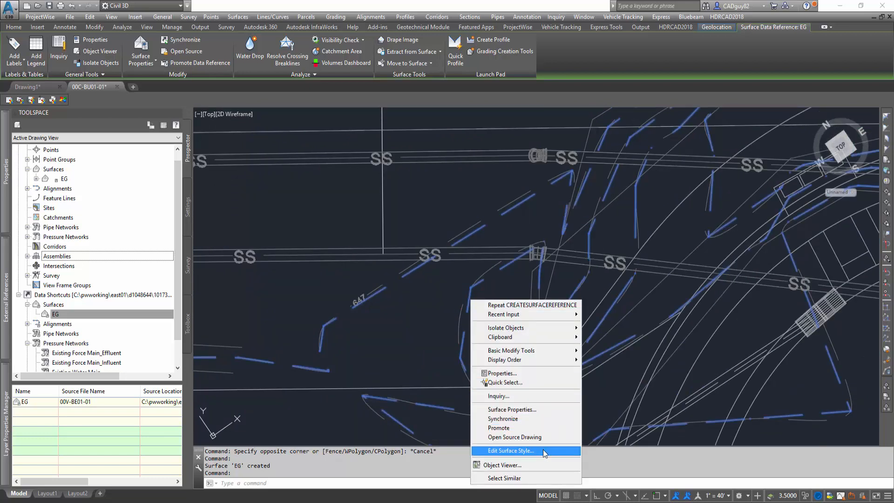
# - In the EG surface style Display settings, set Major and Minor Contour colour to 200 (purple)
pyautogui.click(509, 451)
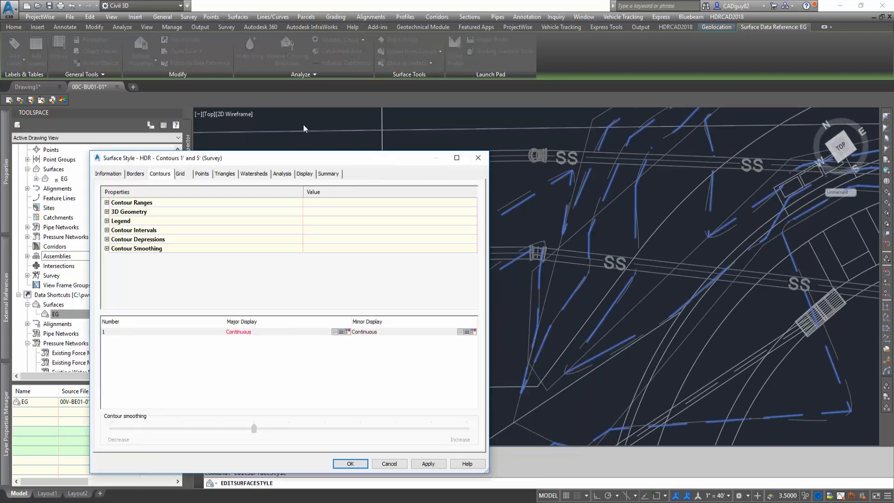
pyautogui.click(304, 174)
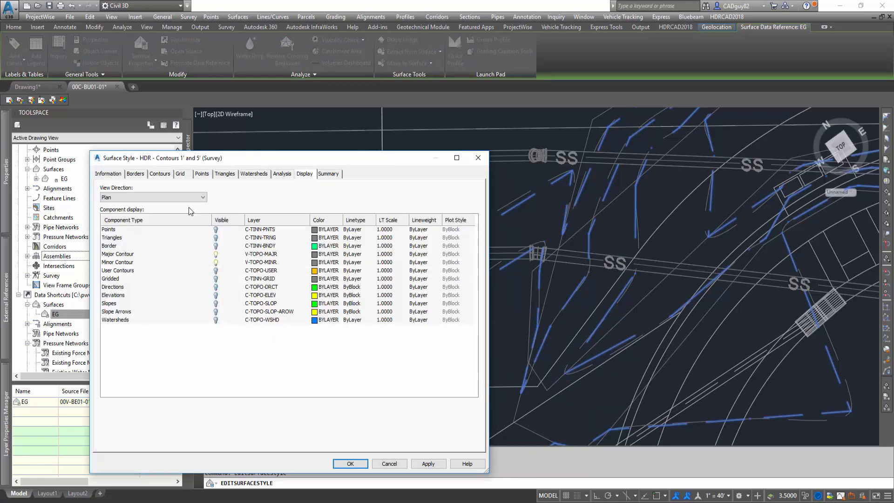
pyautogui.click(118, 254)
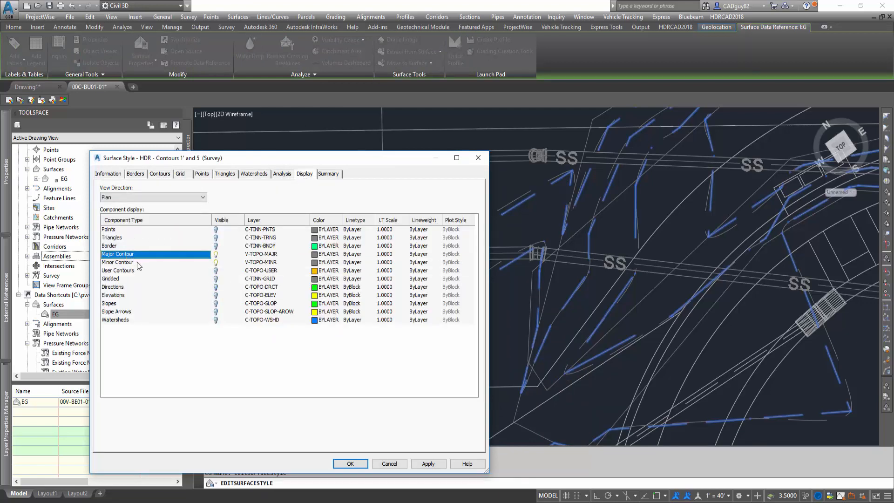
pyautogui.click(326, 262)
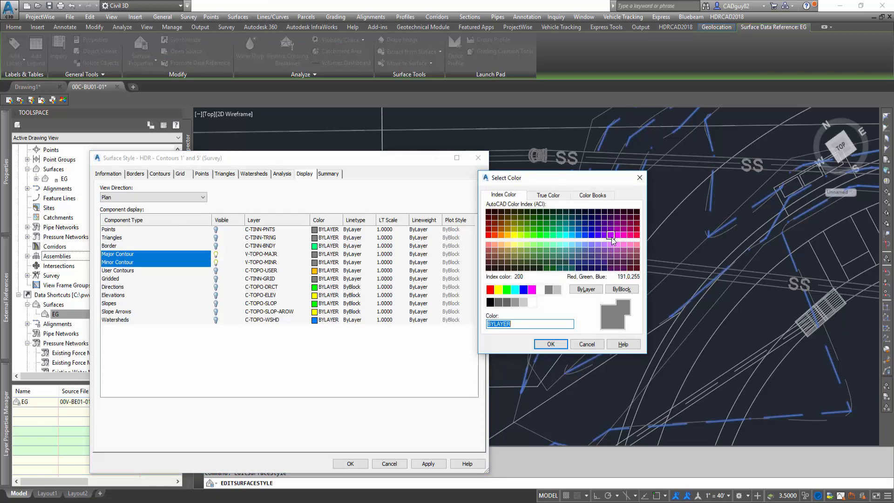
pyautogui.click(550, 343)
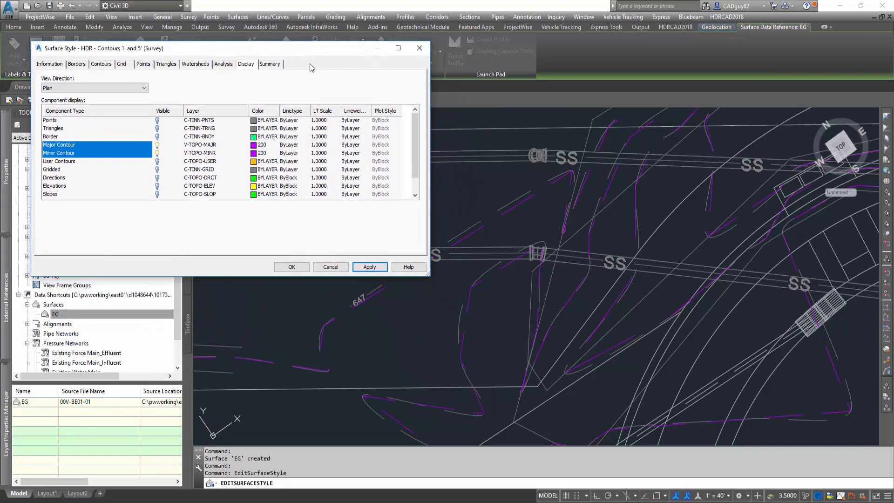
pyautogui.moveTo(132, 84)
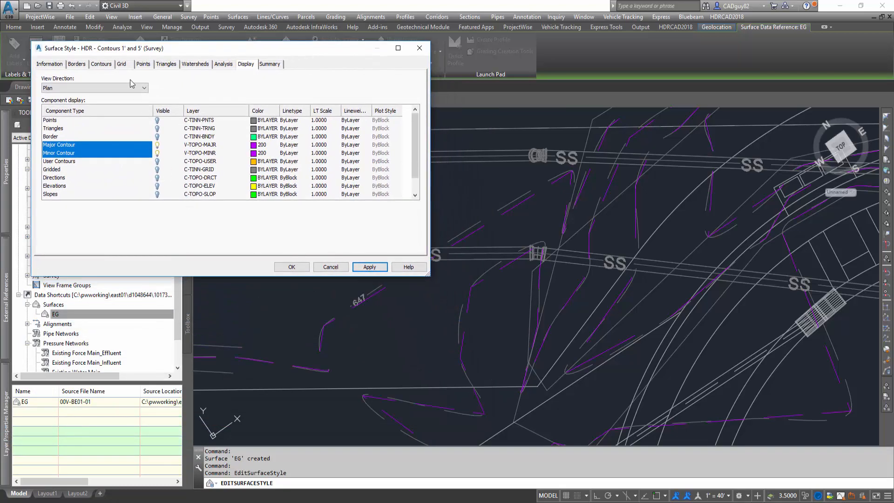
# - Enable contour smoothing in the Contours settings and try low and minimum smoothing amounts
pyautogui.click(101, 64)
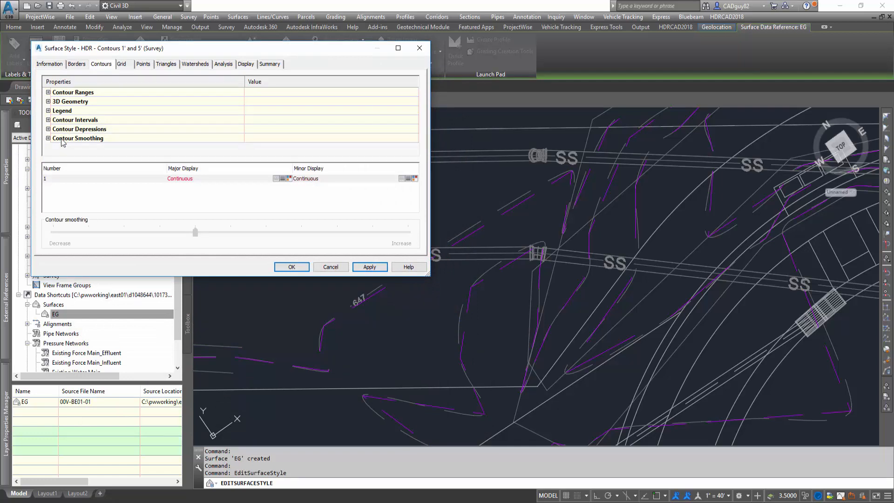
pyautogui.click(79, 138)
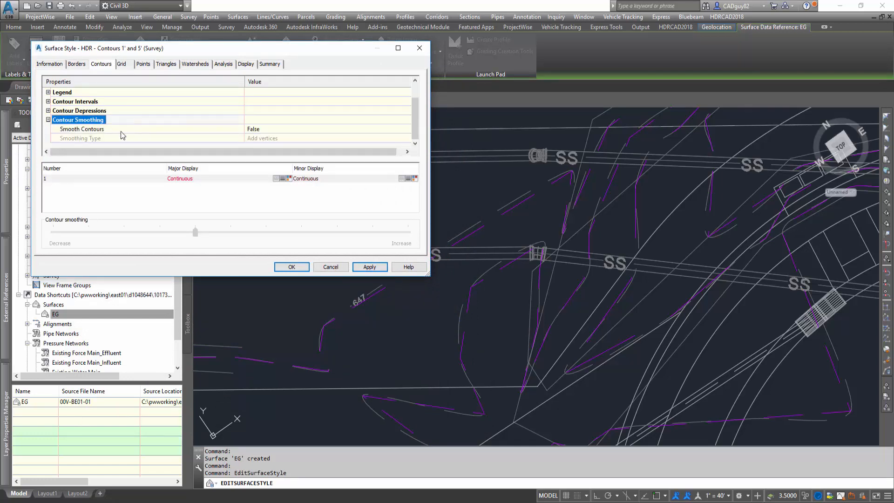
pyautogui.click(328, 129)
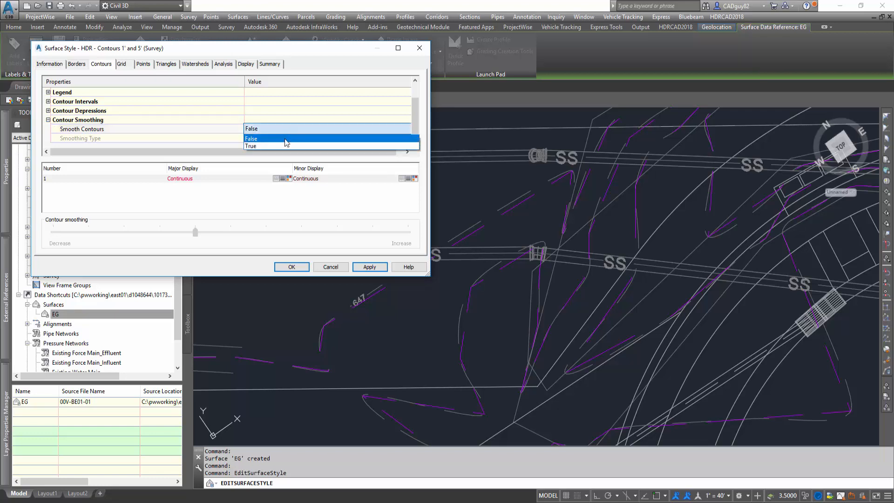
pyautogui.click(251, 146)
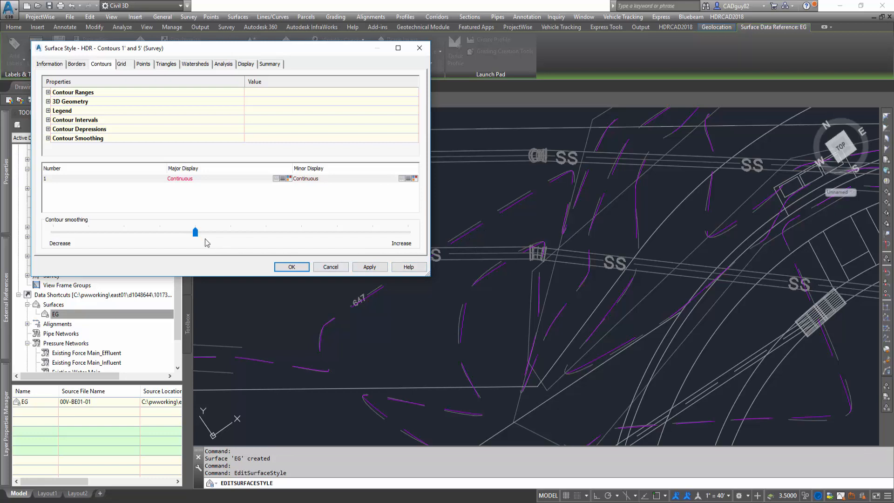
pyautogui.moveTo(195, 232); pyautogui.dragTo(159, 232)
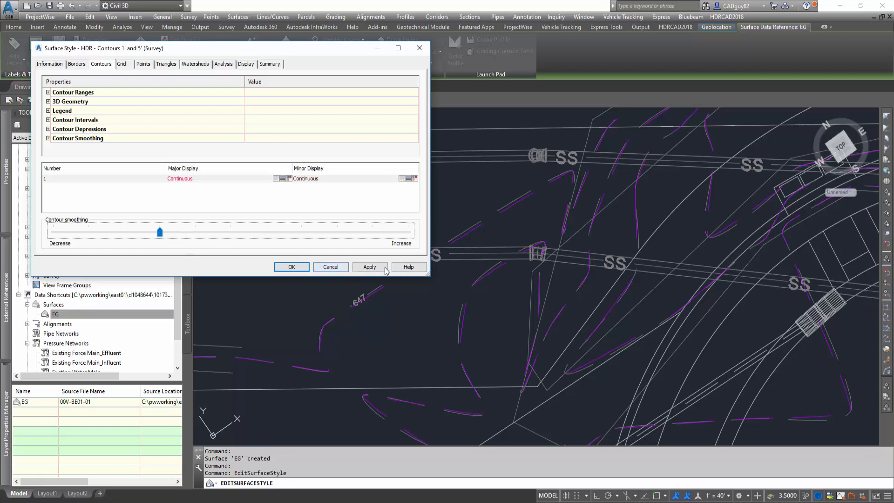
pyautogui.click(370, 268)
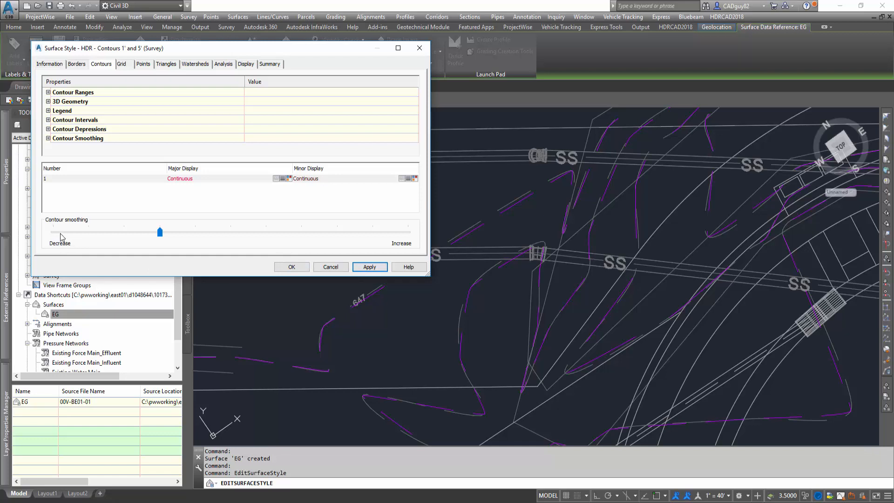
pyautogui.moveTo(159, 232); pyautogui.dragTo(88, 232)
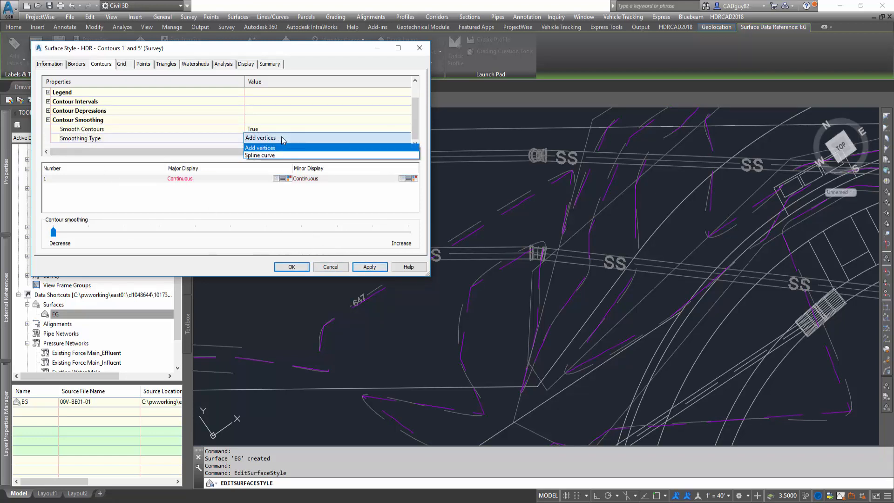
# - Set smoothing type to Add vertices at the maximum amount and apply it to the contours
pyautogui.click(260, 156)
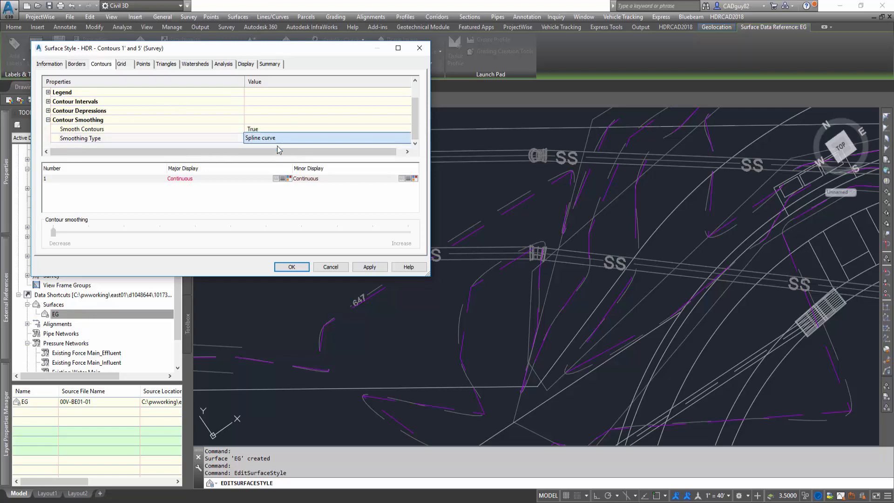
pyautogui.click(328, 138)
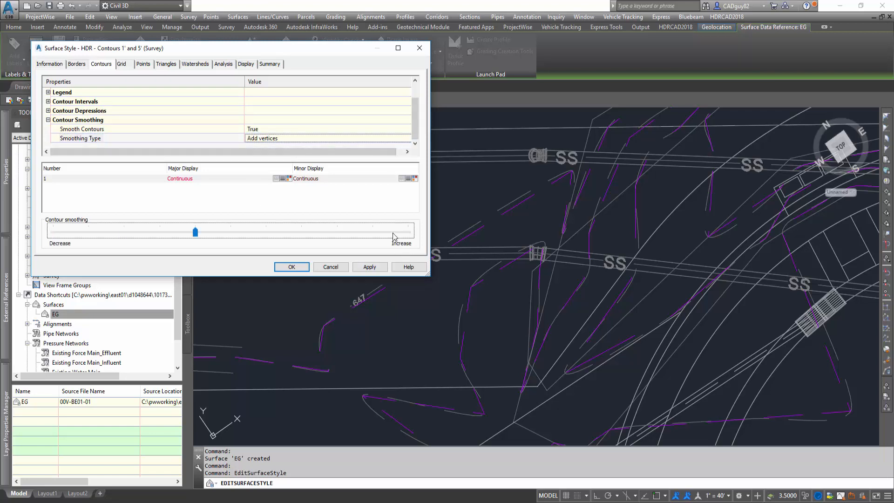
pyautogui.moveTo(195, 232); pyautogui.dragTo(408, 232)
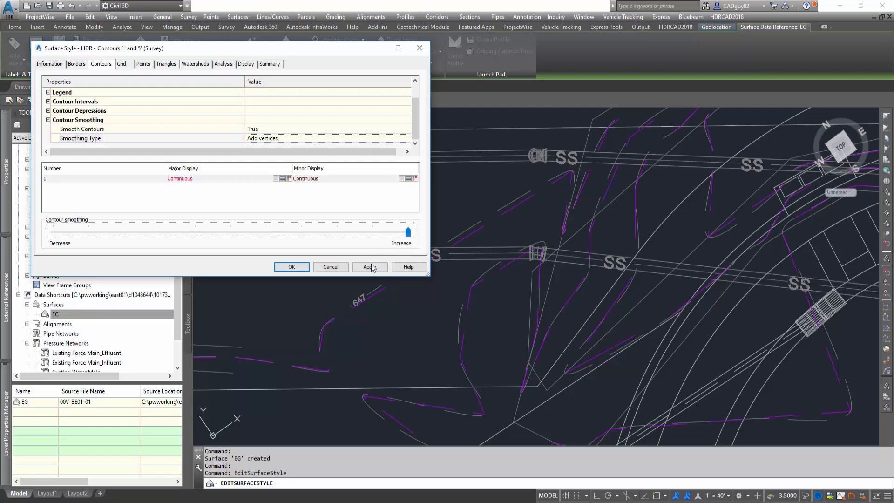
pyautogui.click(369, 267)
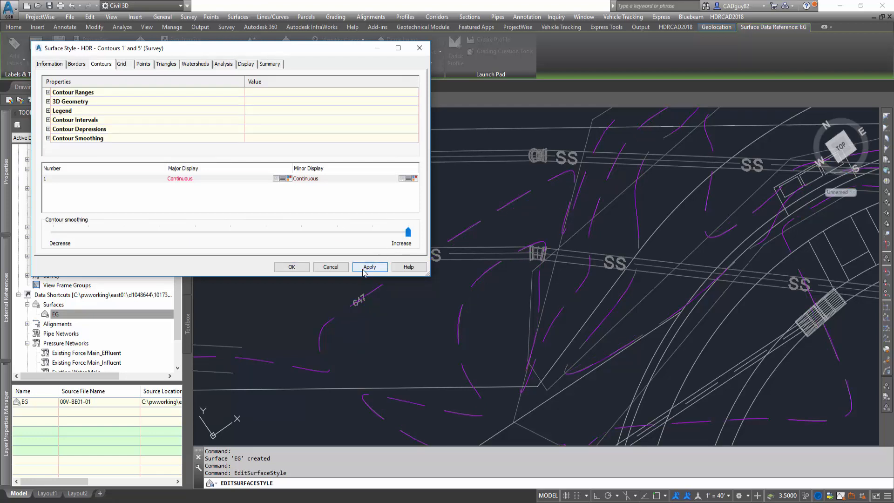